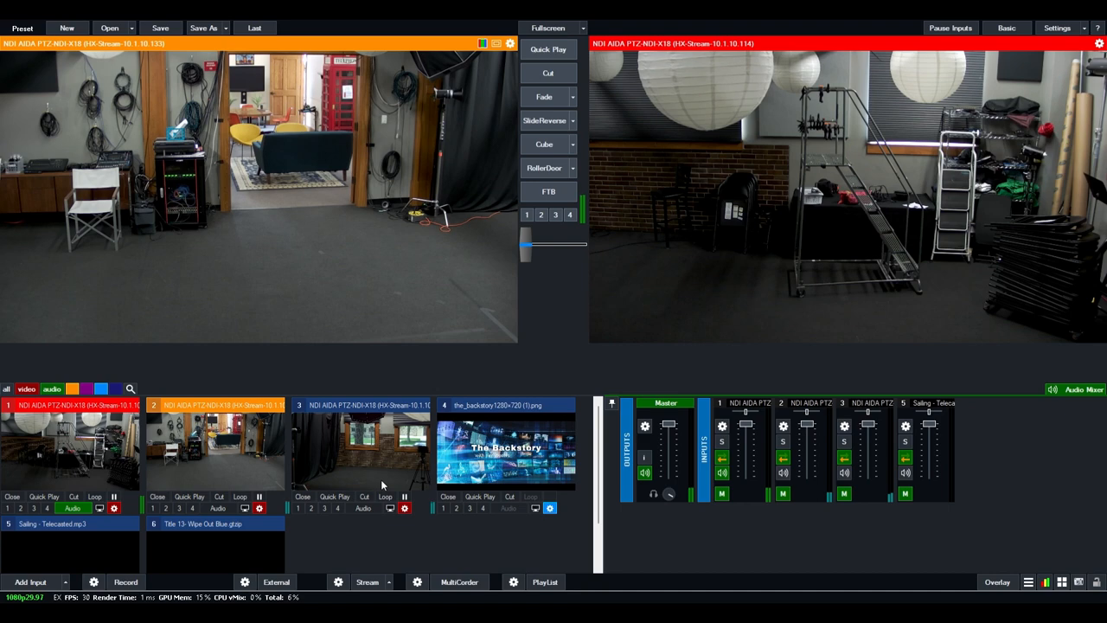
mouse_move(292, 257)
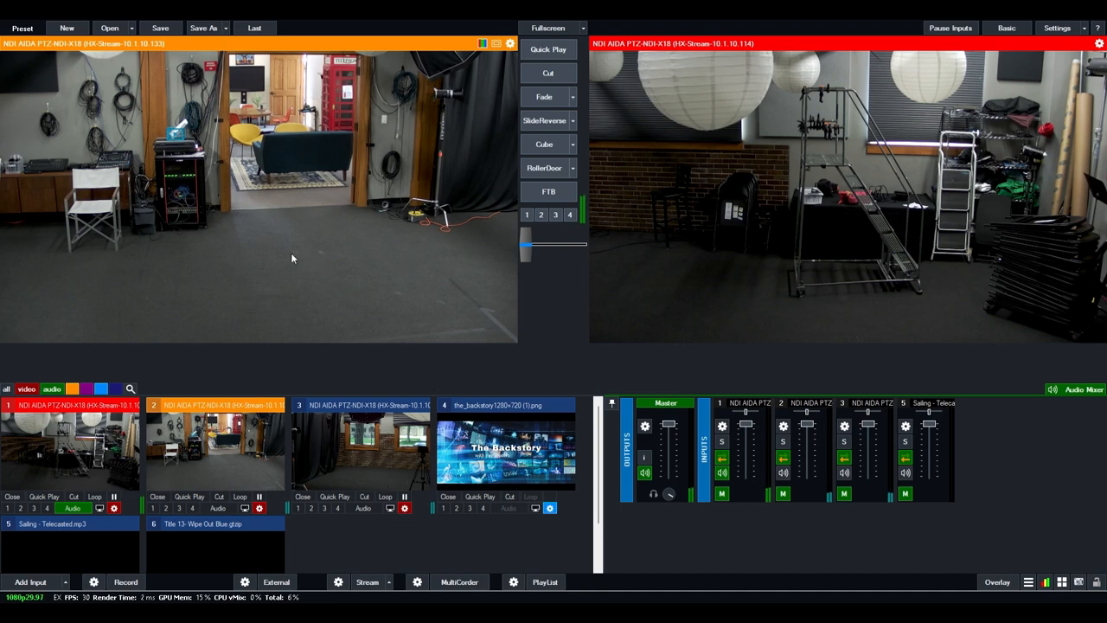
mouse_move(383, 311)
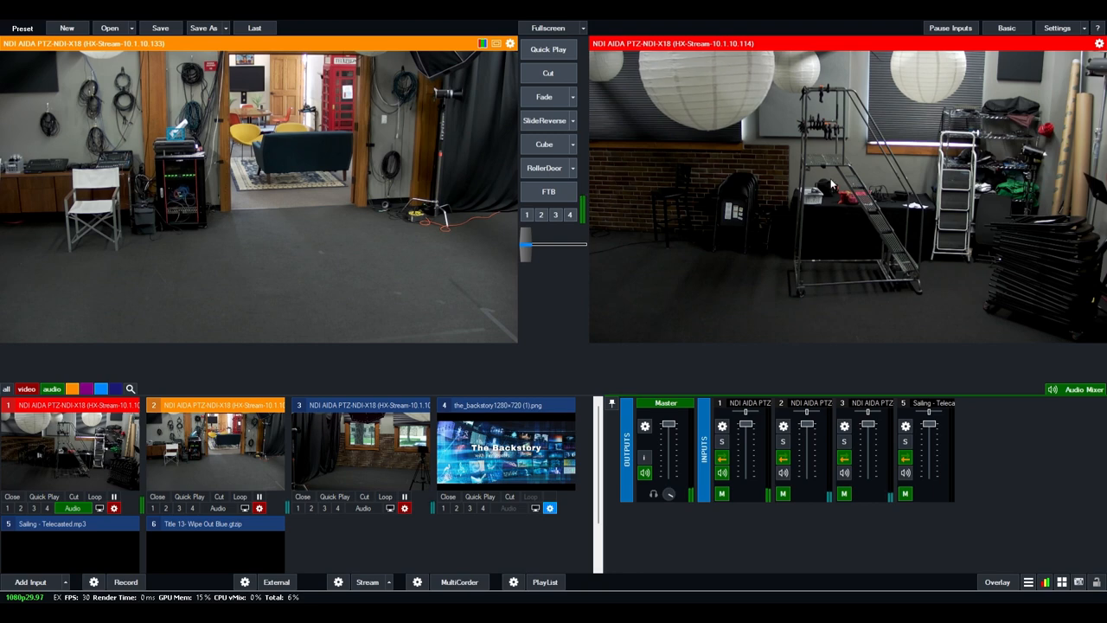
mouse_move(934, 166)
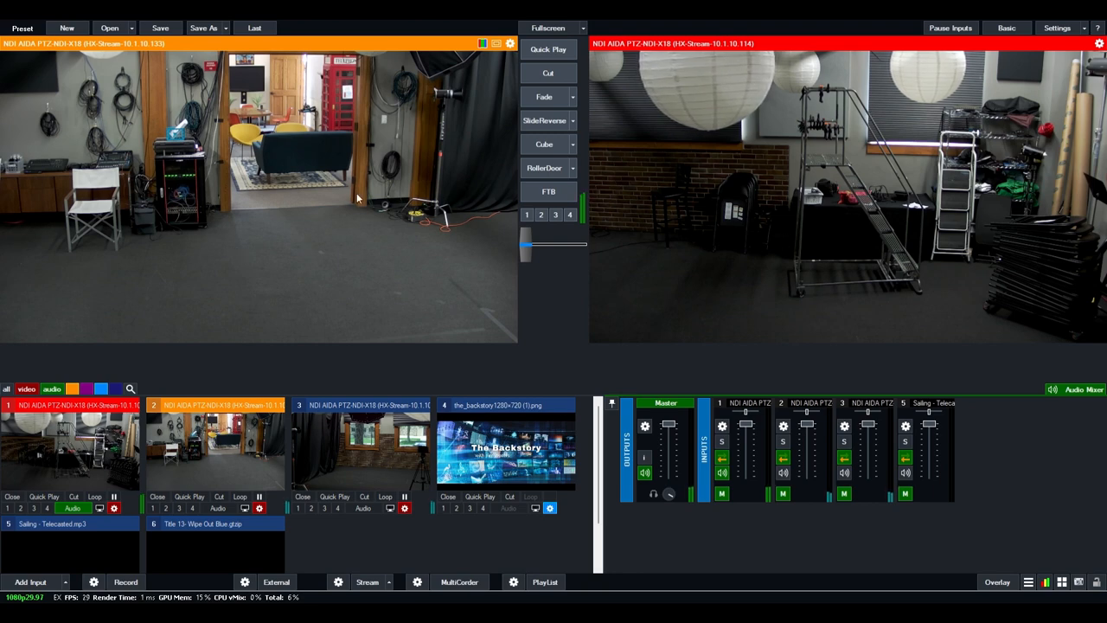
mouse_move(314, 245)
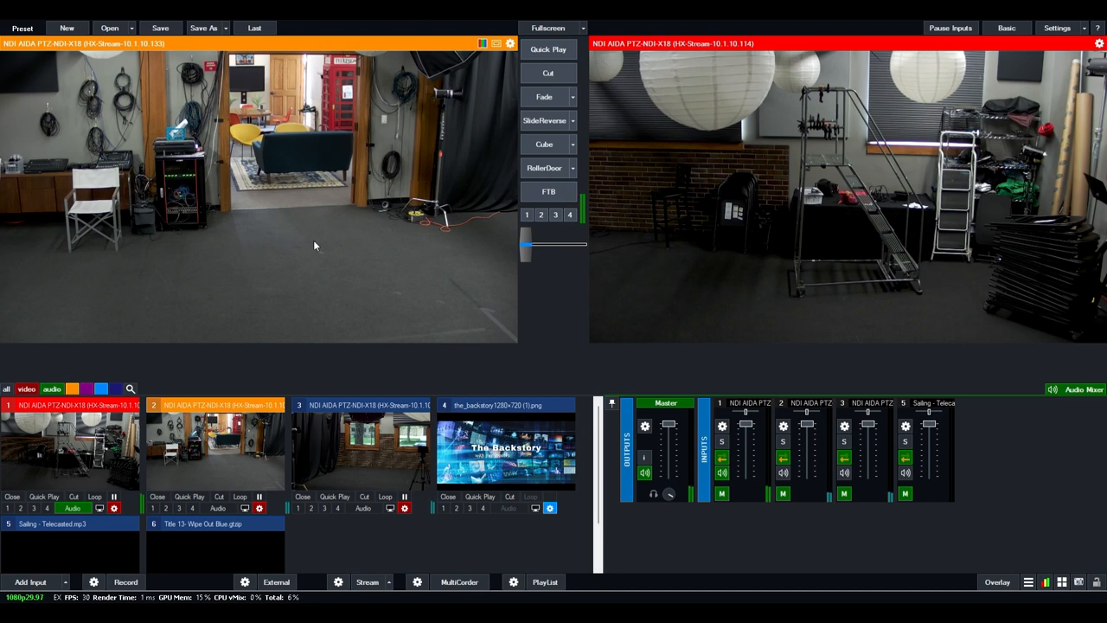
mouse_move(792, 139)
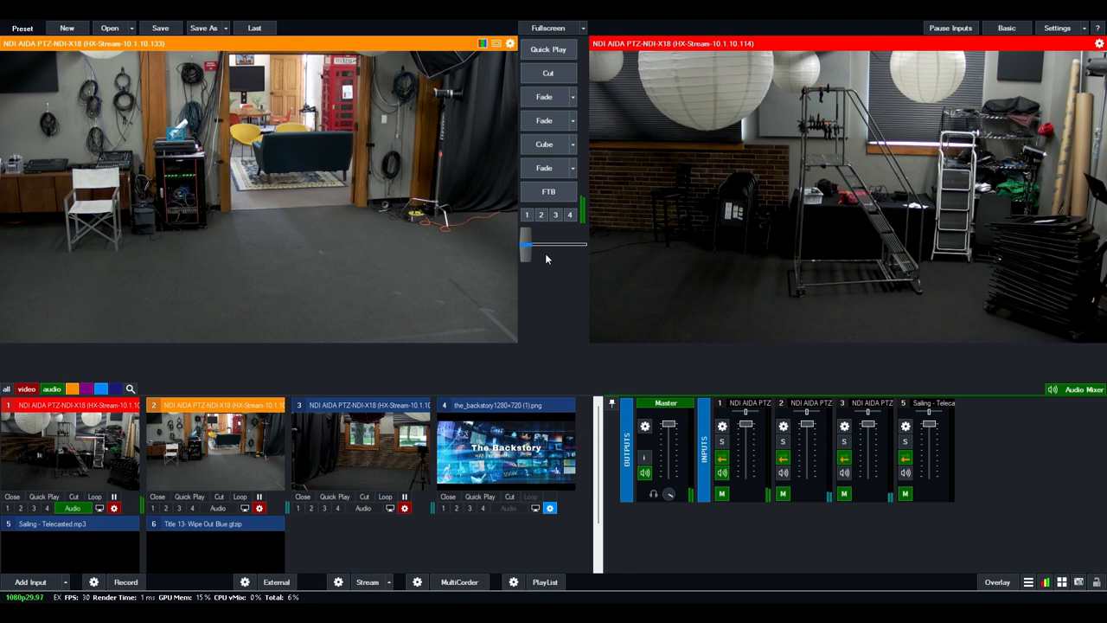
mouse_move(530, 256)
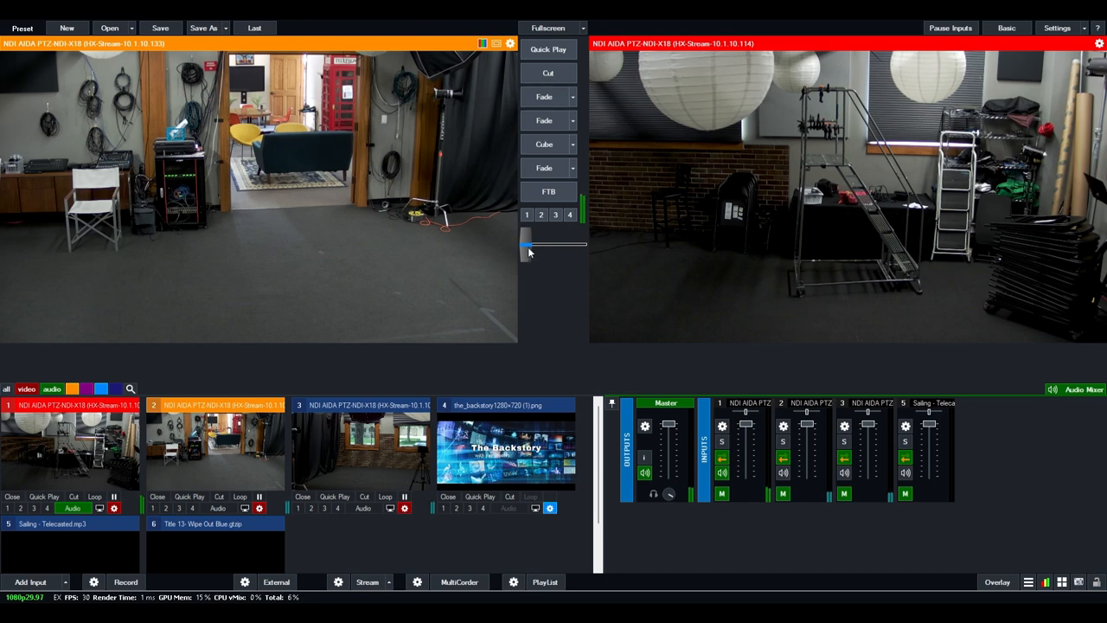
Step: Transition the doorway camera live, leaving the lantern camera in preview
left_click_drag(528, 247, 551, 247)
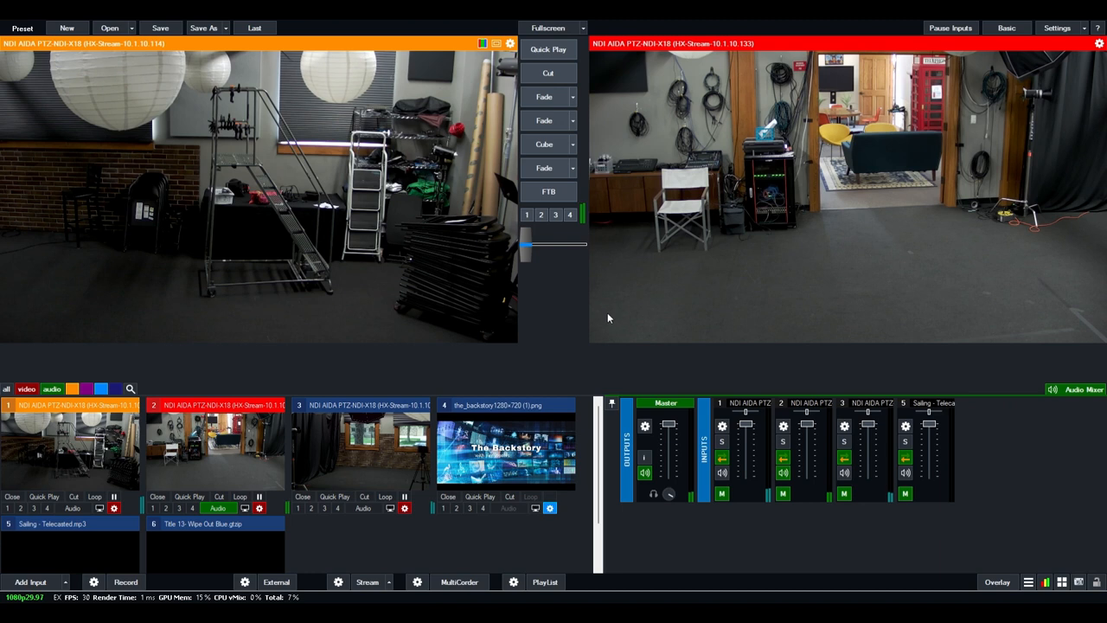
mouse_move(581, 311)
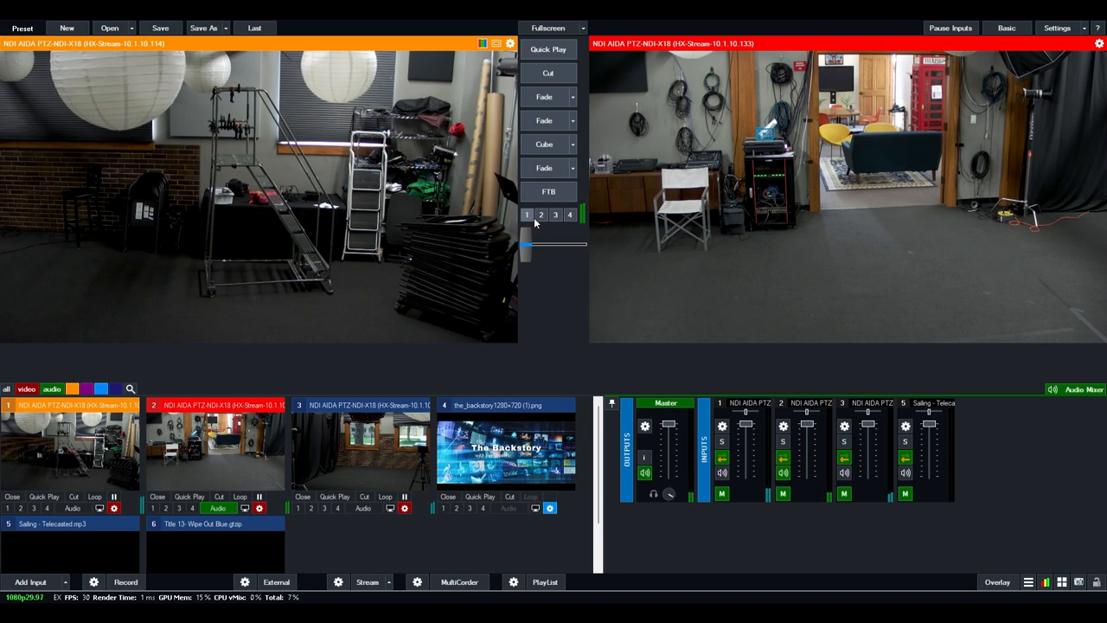
mouse_move(525, 217)
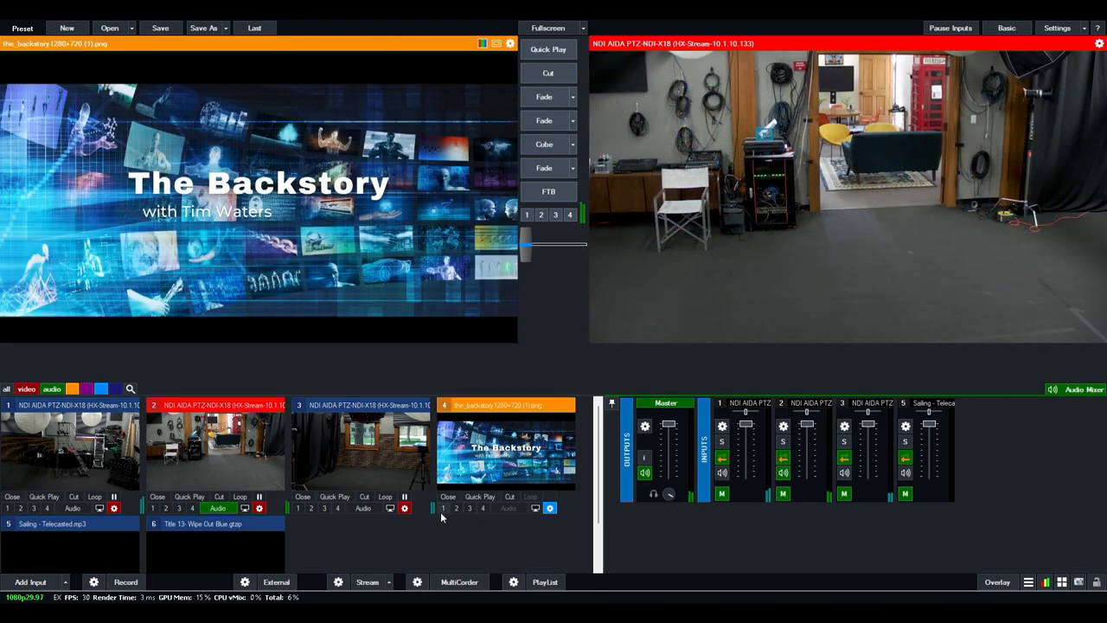
Step: Air The Backstory graphic as overlay 1 over the live camera, then take it off
left_click(442, 509)
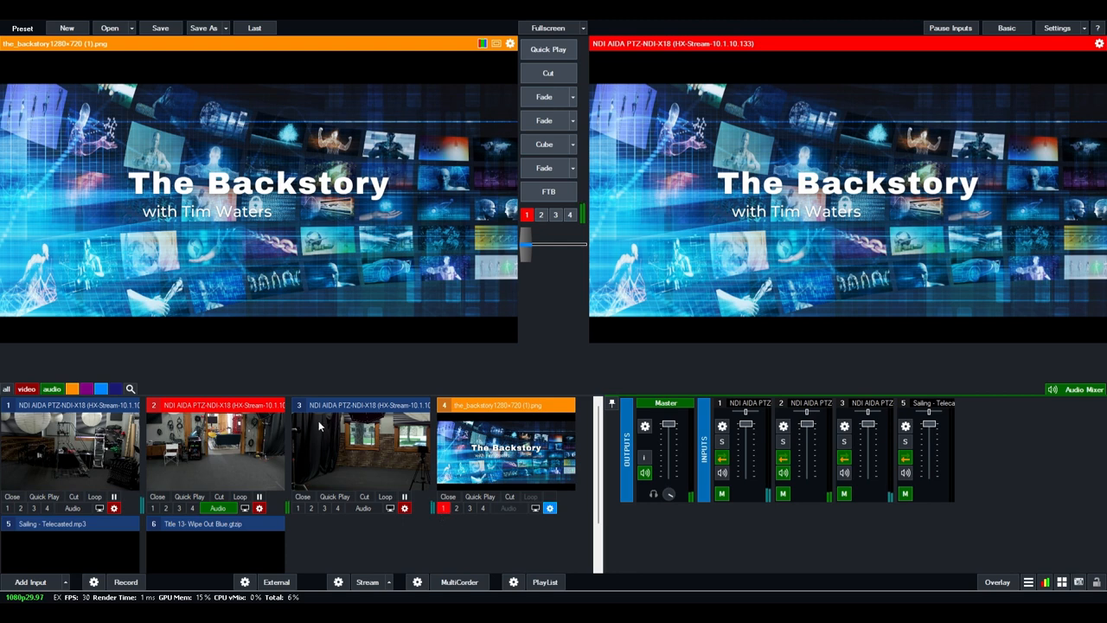
mouse_move(467, 377)
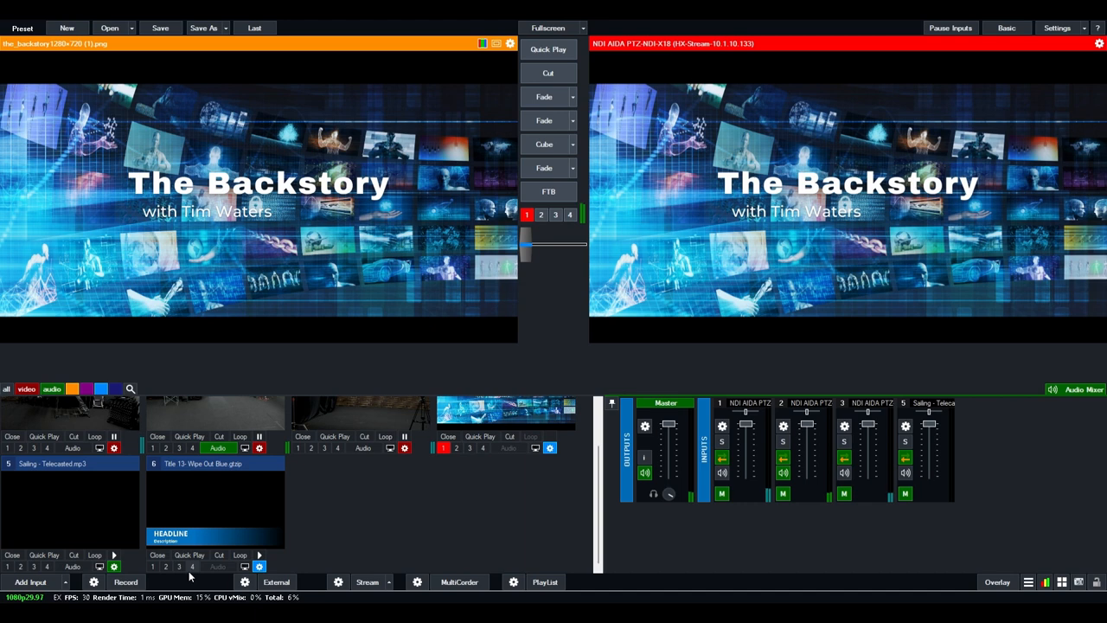
left_click(197, 564)
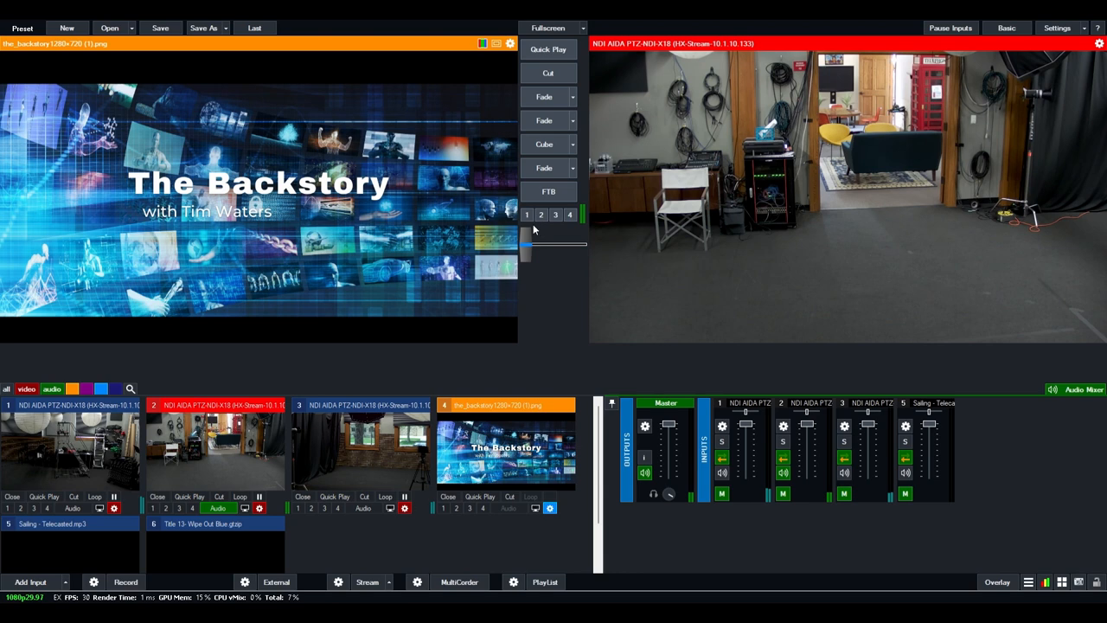
mouse_move(515, 540)
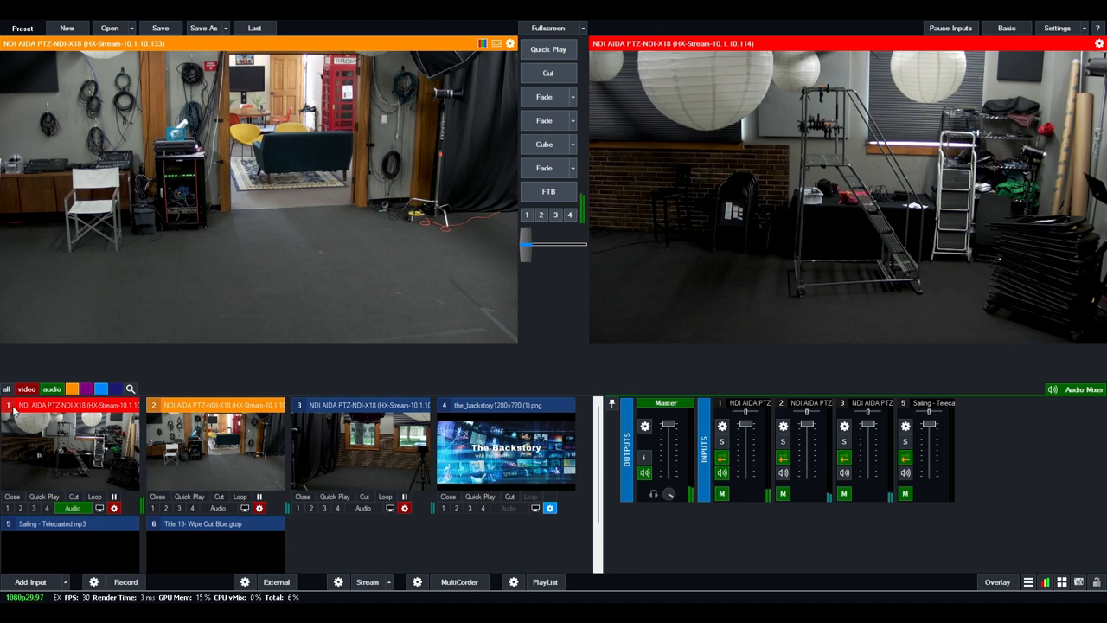
left_click(73, 507)
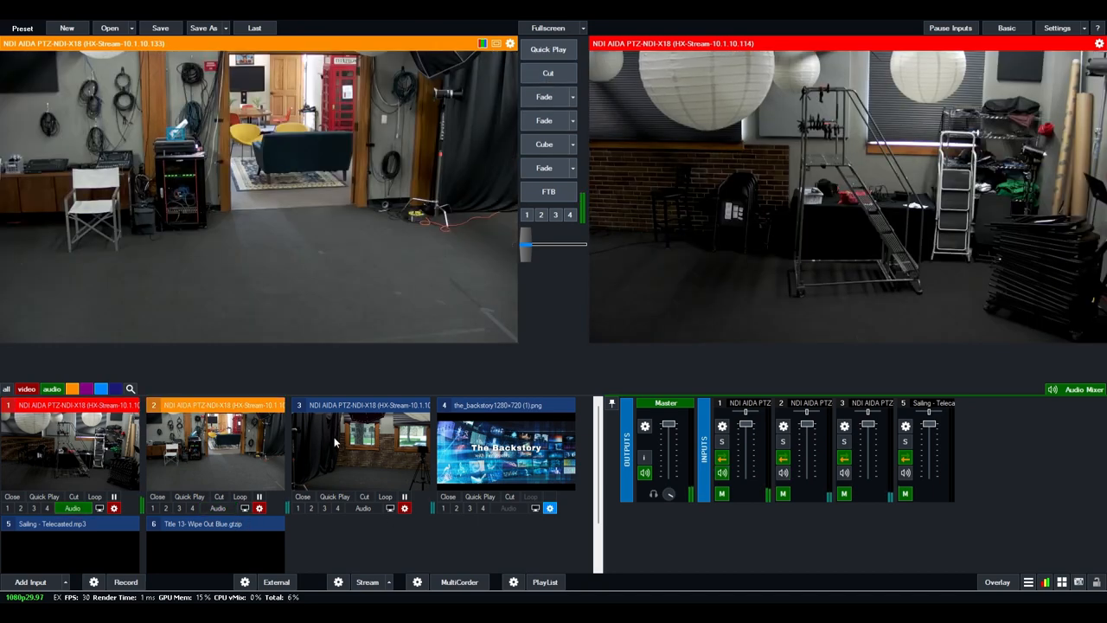
mouse_move(306, 458)
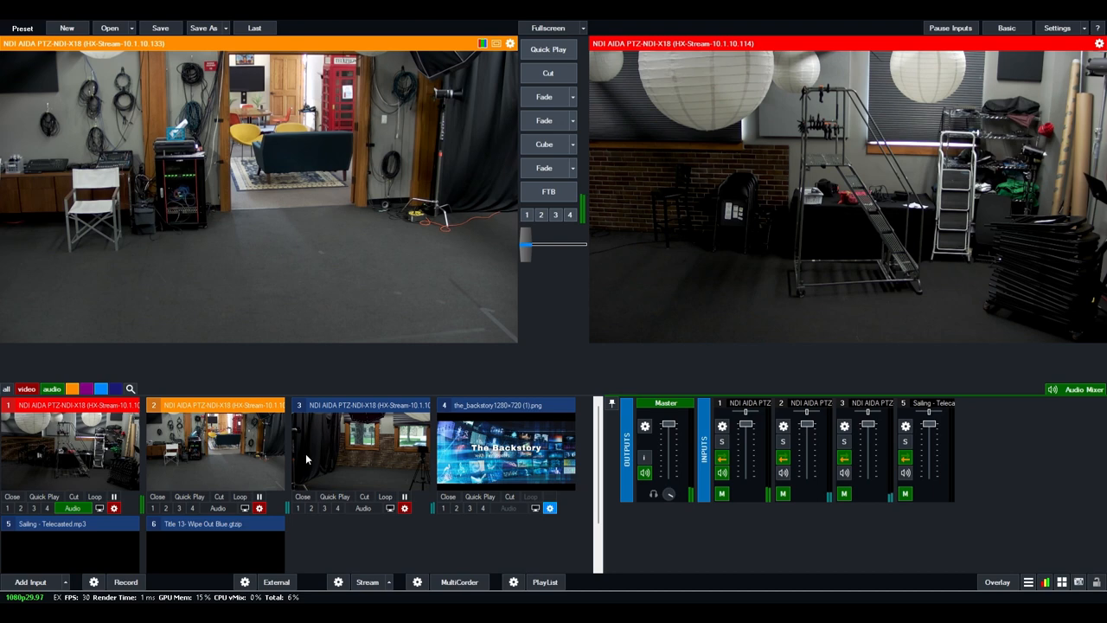
mouse_move(352, 474)
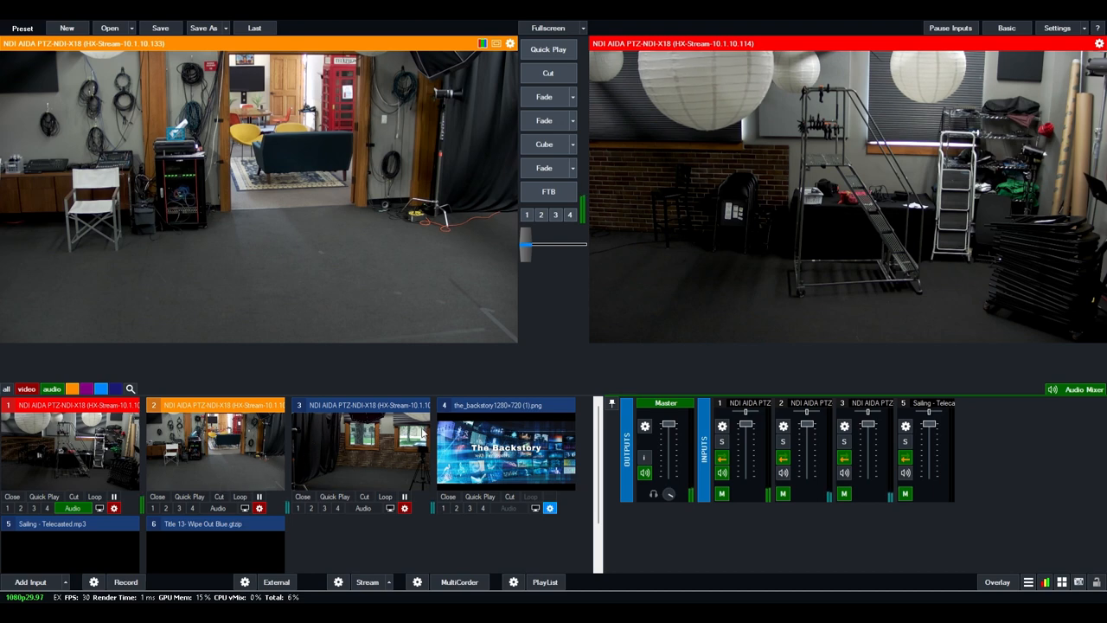
mouse_move(485, 370)
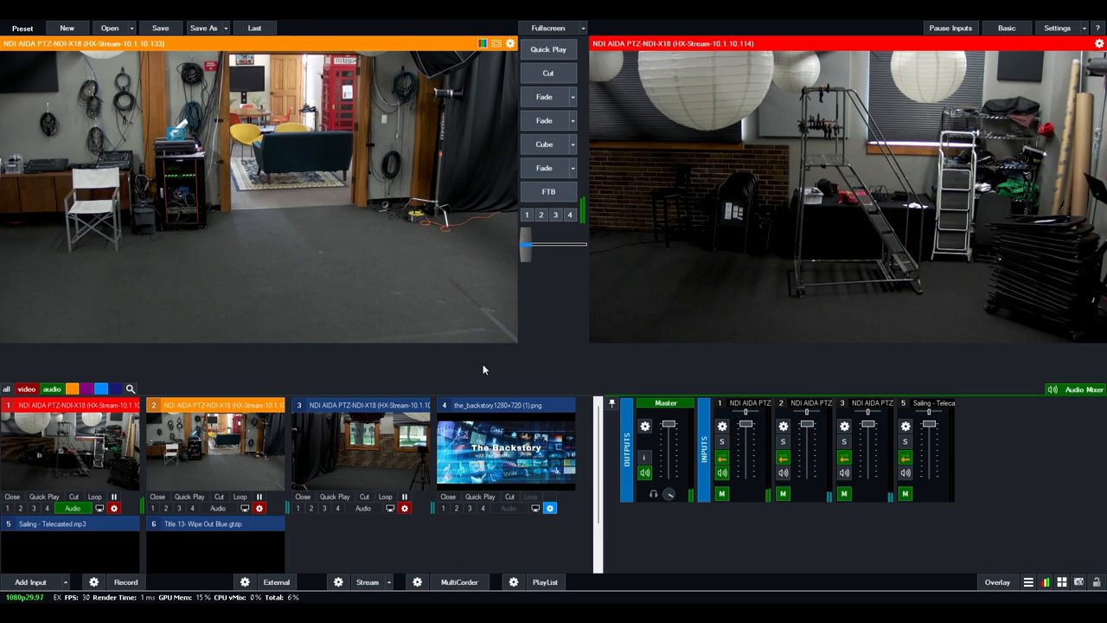
mouse_move(301, 451)
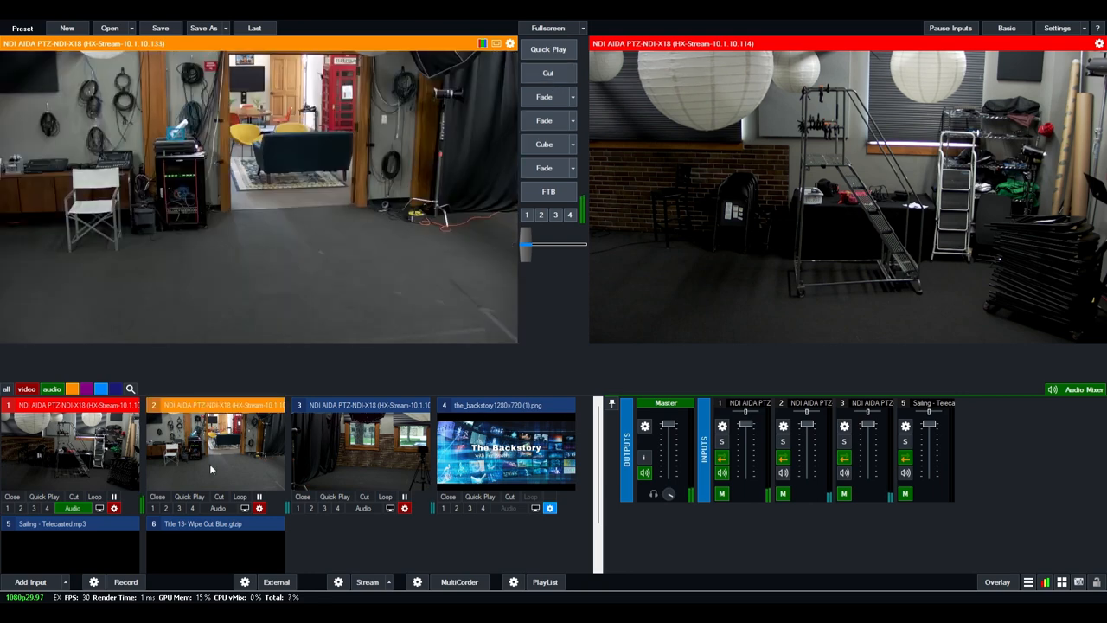
mouse_move(775, 108)
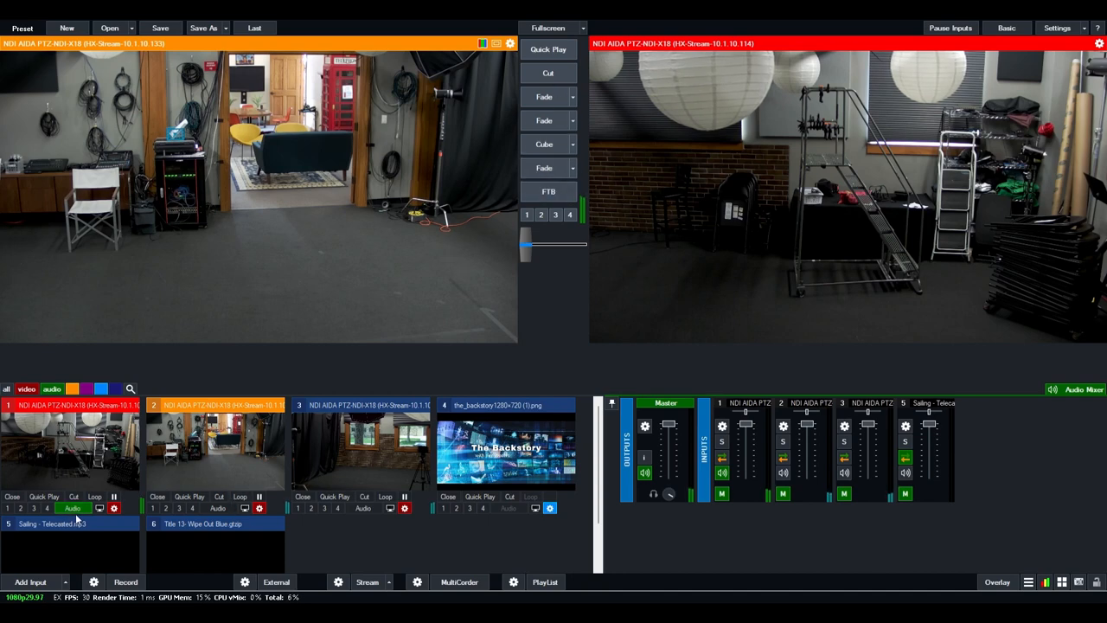
Step: Queue camera 3 (brick wall and windows) in preview and cut it to air
left_click(549, 72)
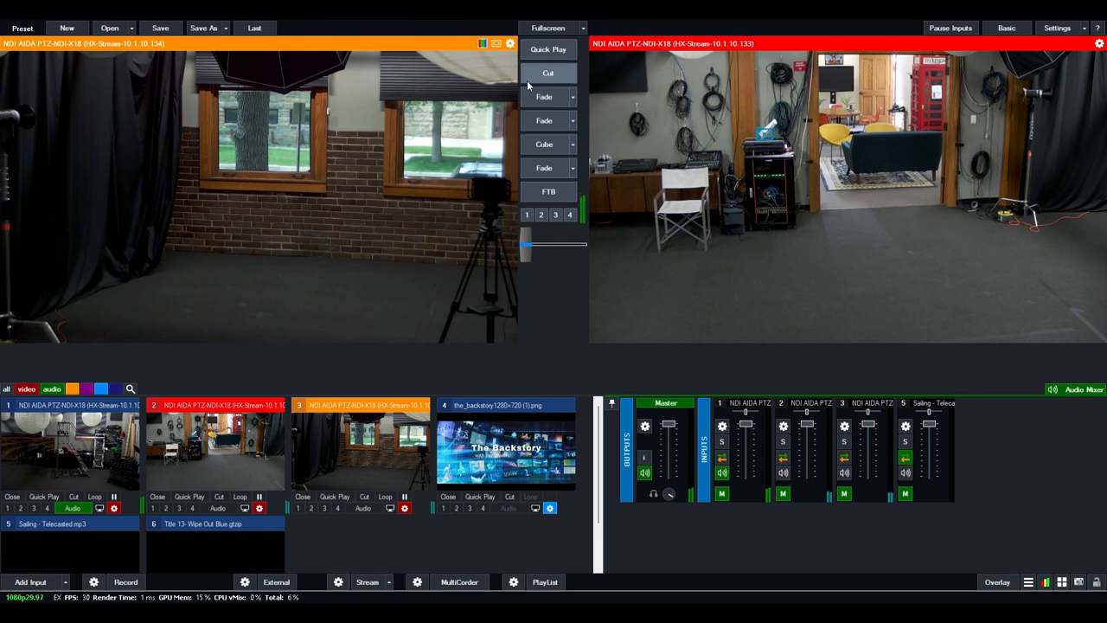
left_click(548, 71)
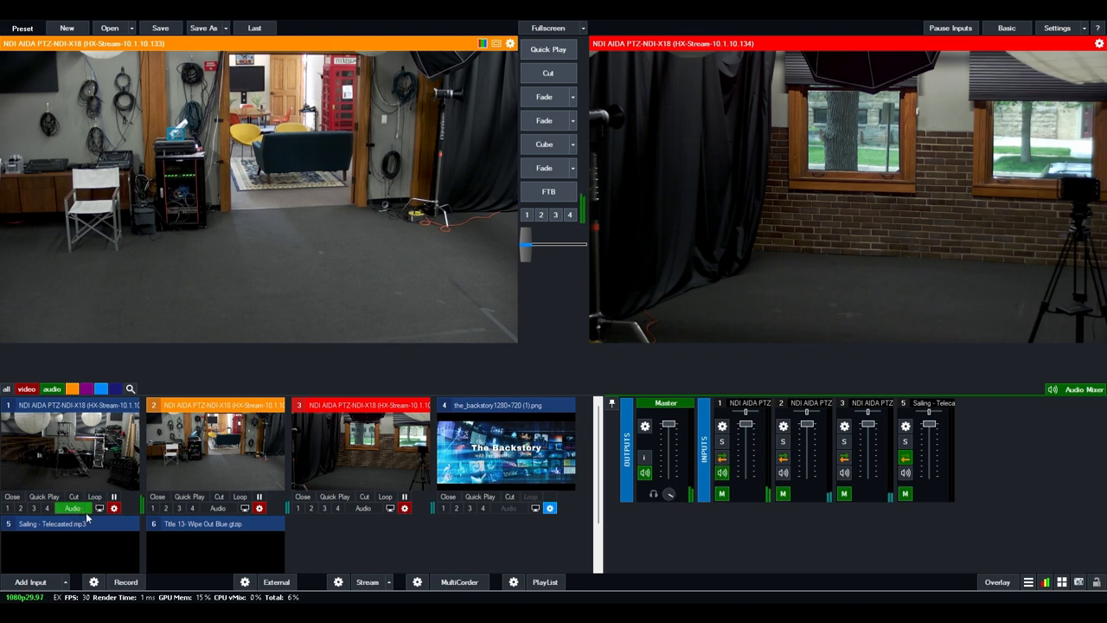
mouse_move(450, 335)
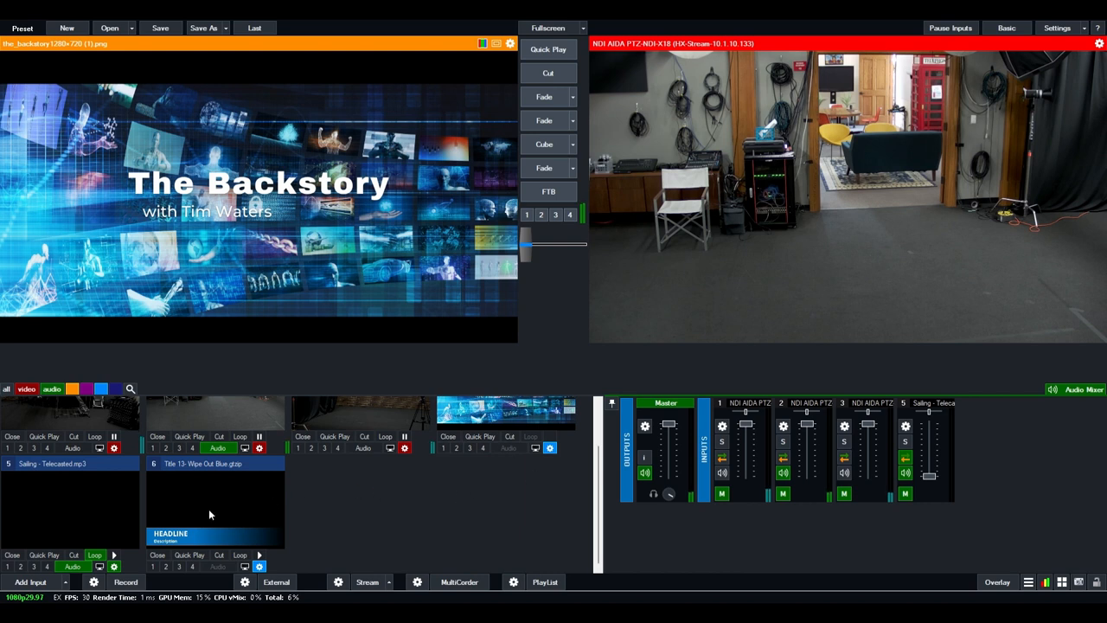
mouse_move(249, 516)
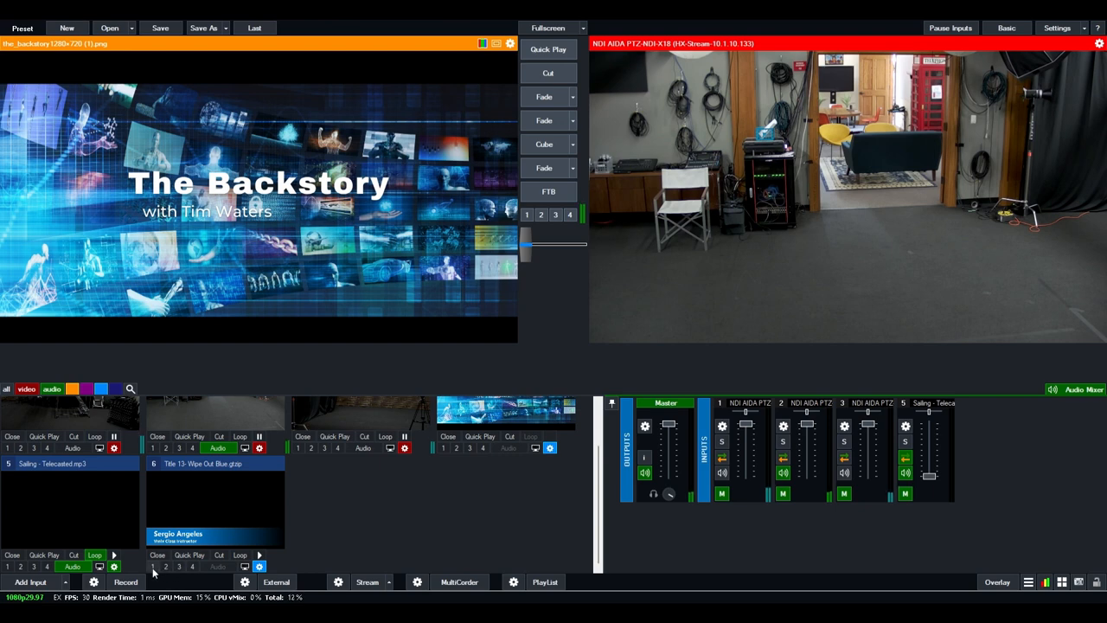
Step: Replace the lower-third title's placeholder headline with the guest's name
left_click(154, 564)
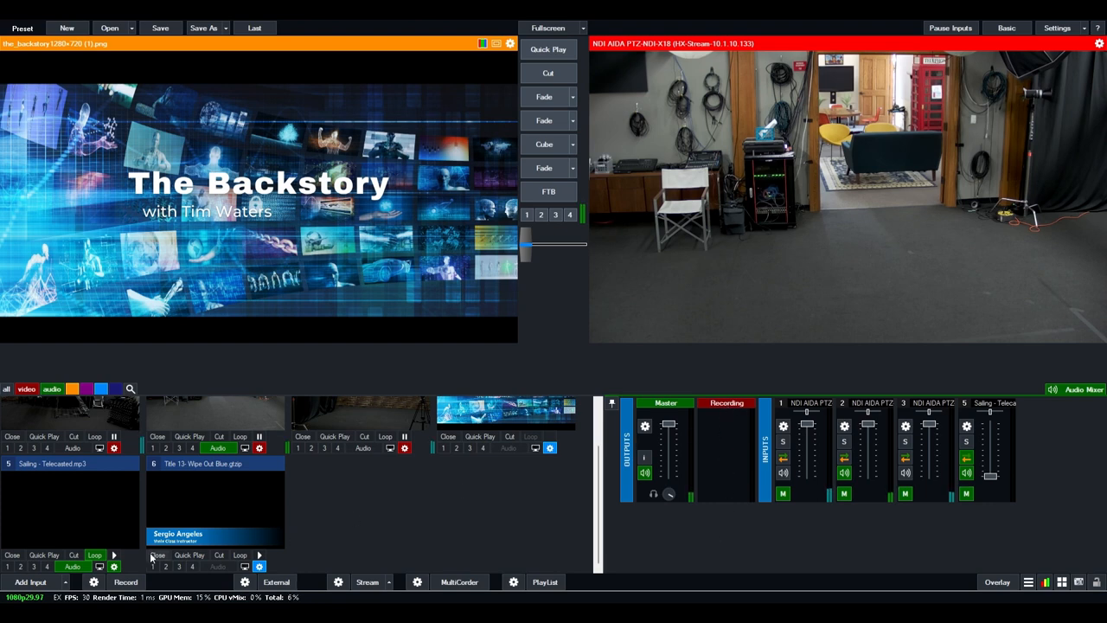
Step: Start recording the live production with audio feeding the Recording bus
left_click(125, 581)
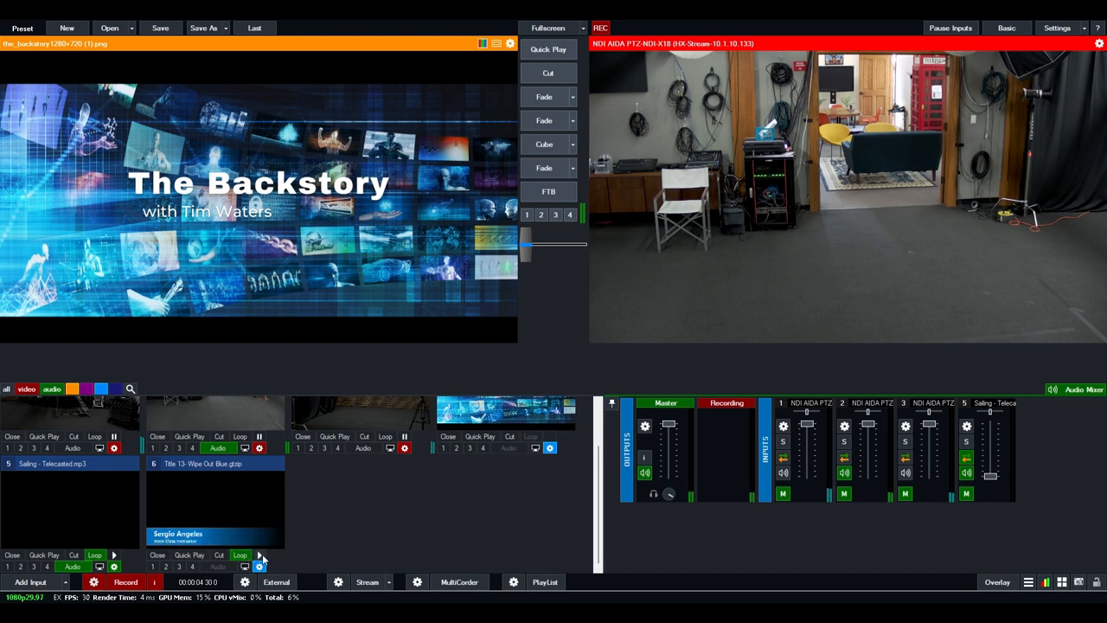
mouse_move(373, 549)
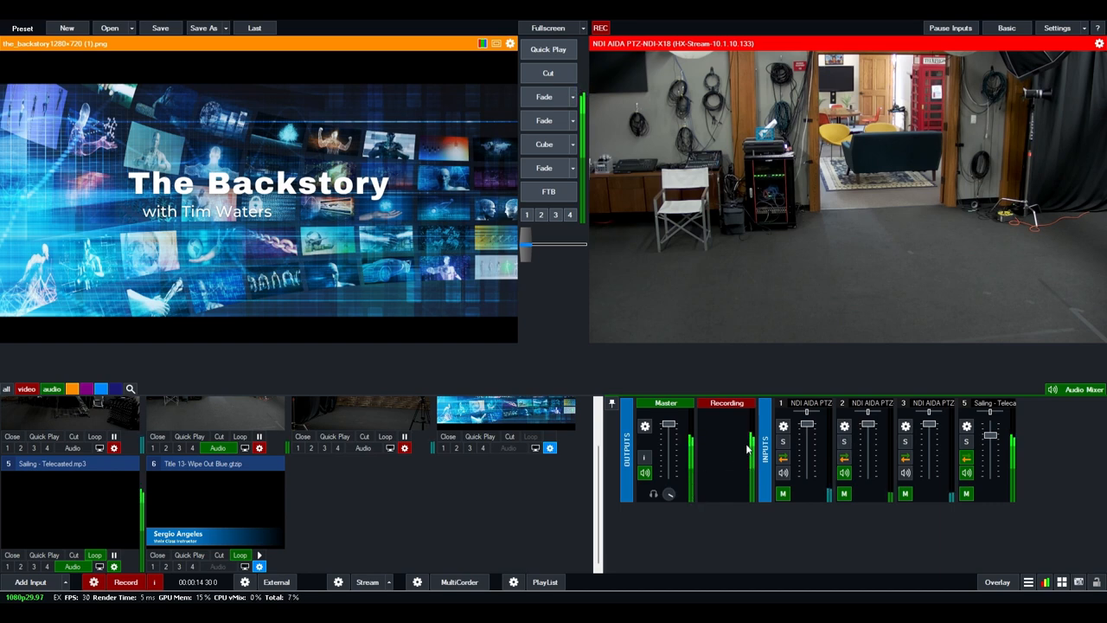
mouse_move(754, 485)
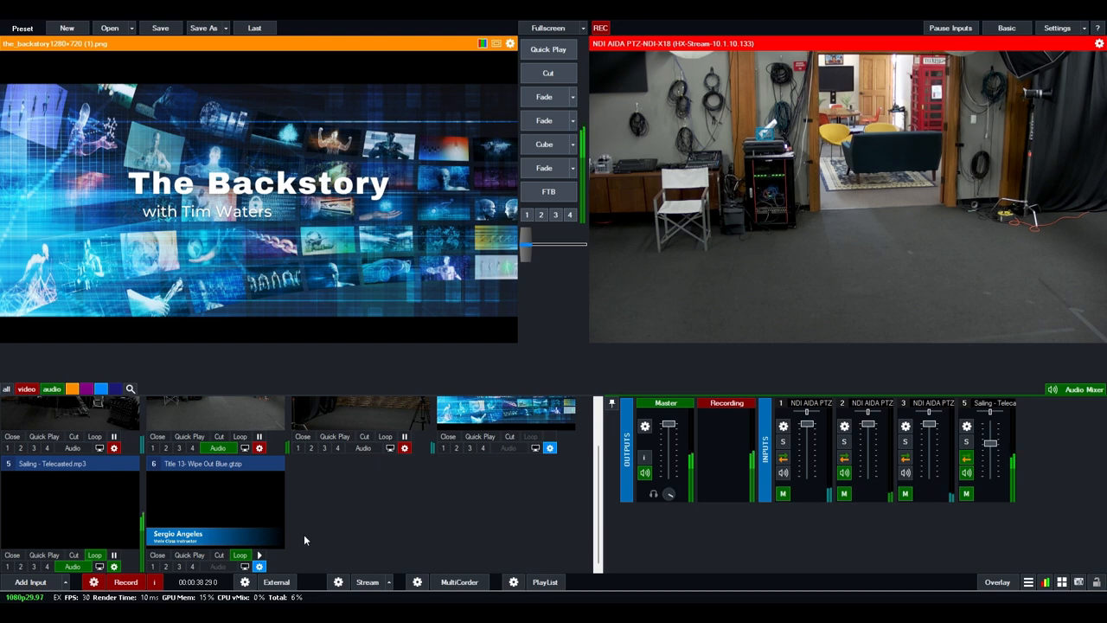
mouse_move(319, 553)
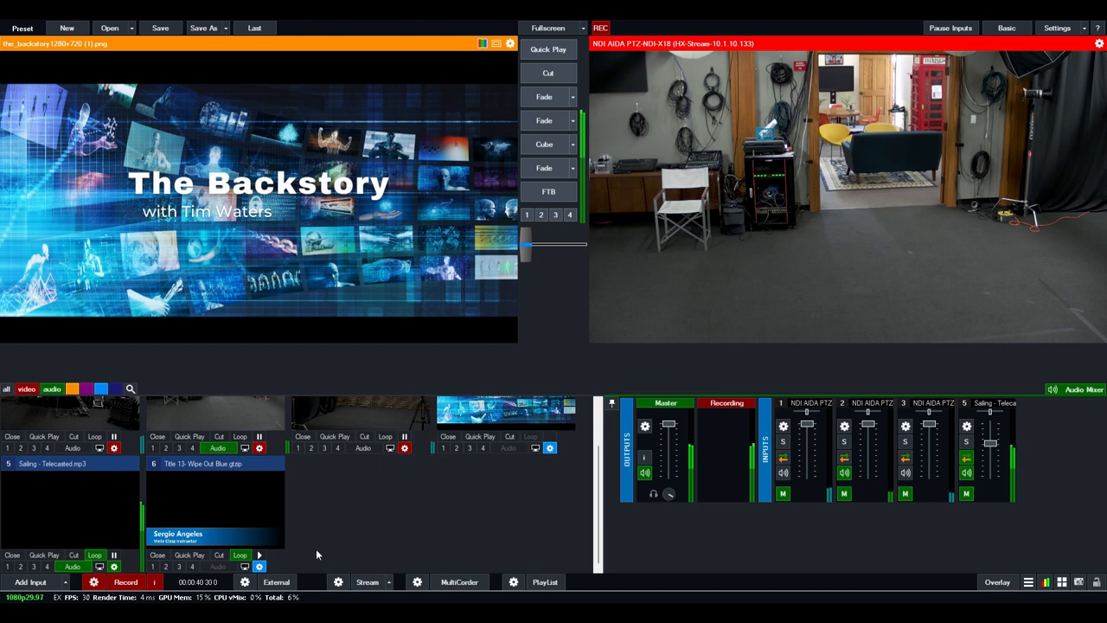
mouse_move(418, 537)
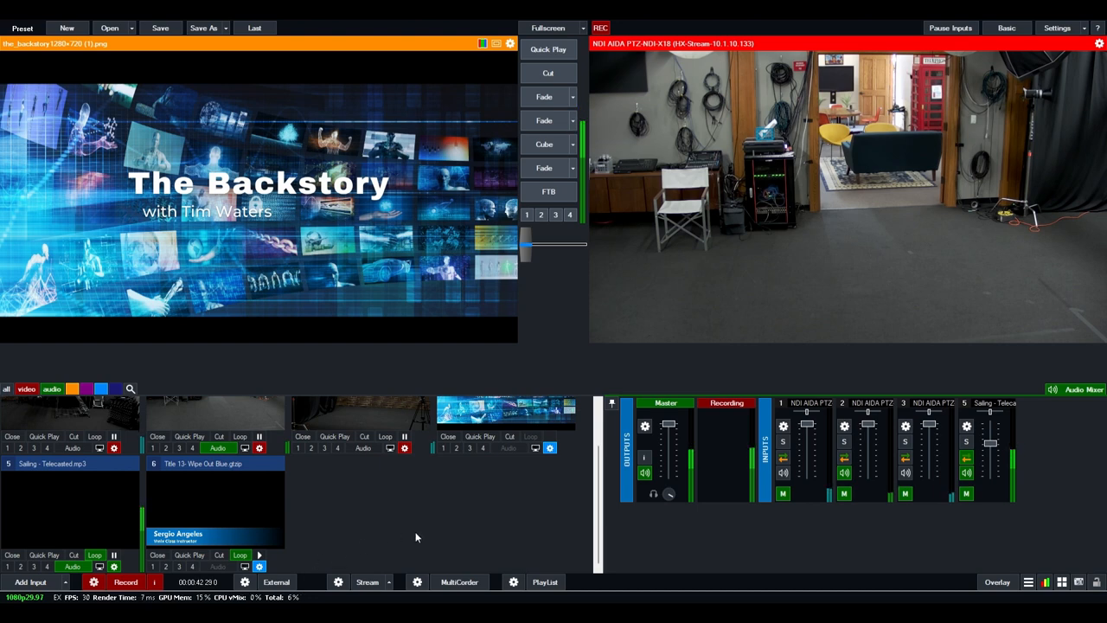